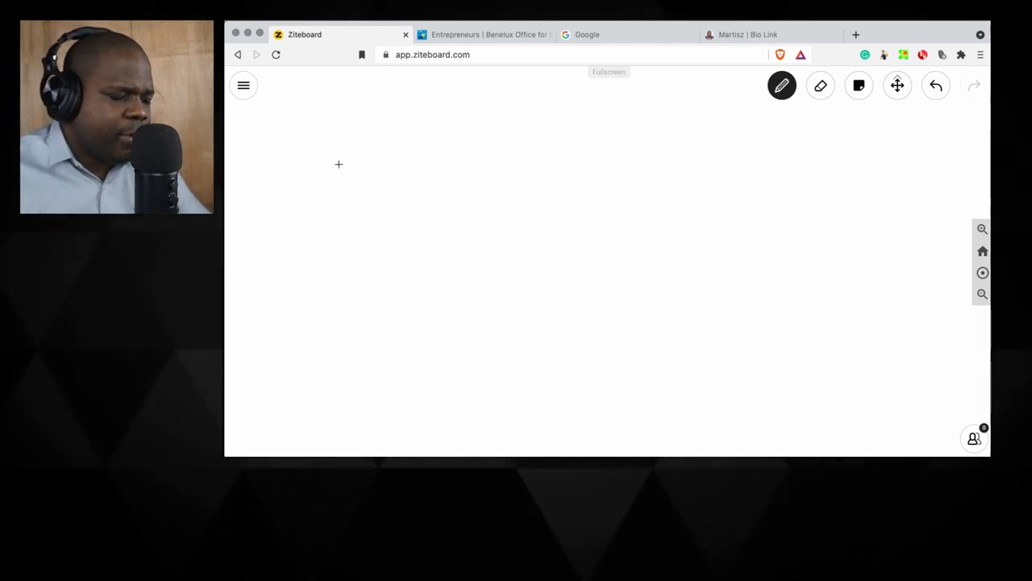
mouse_move(322, 138)
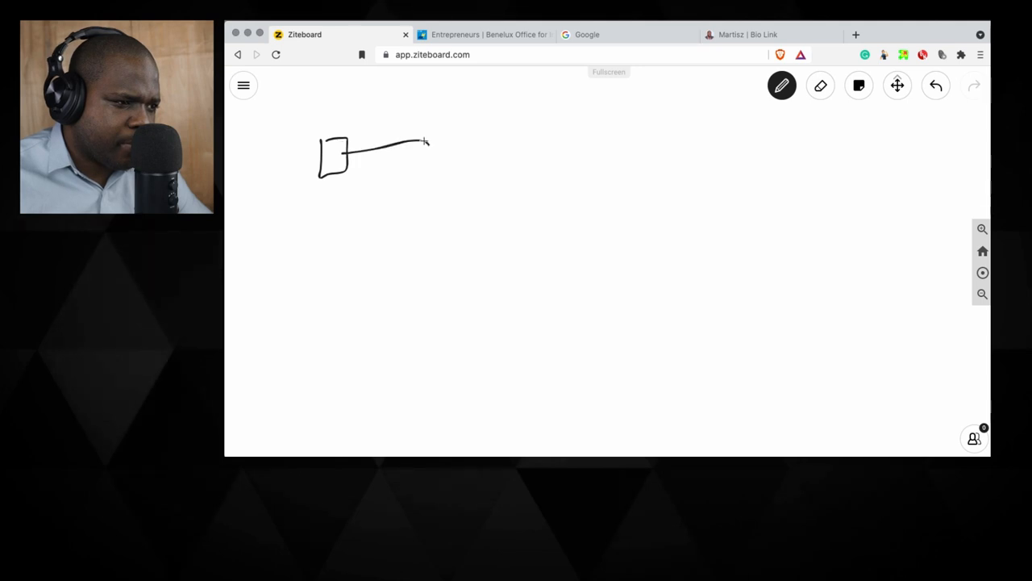
Step: Draw box B, label the boxes A and B, and cross out a figure below B
drag(430, 129, 460, 169)
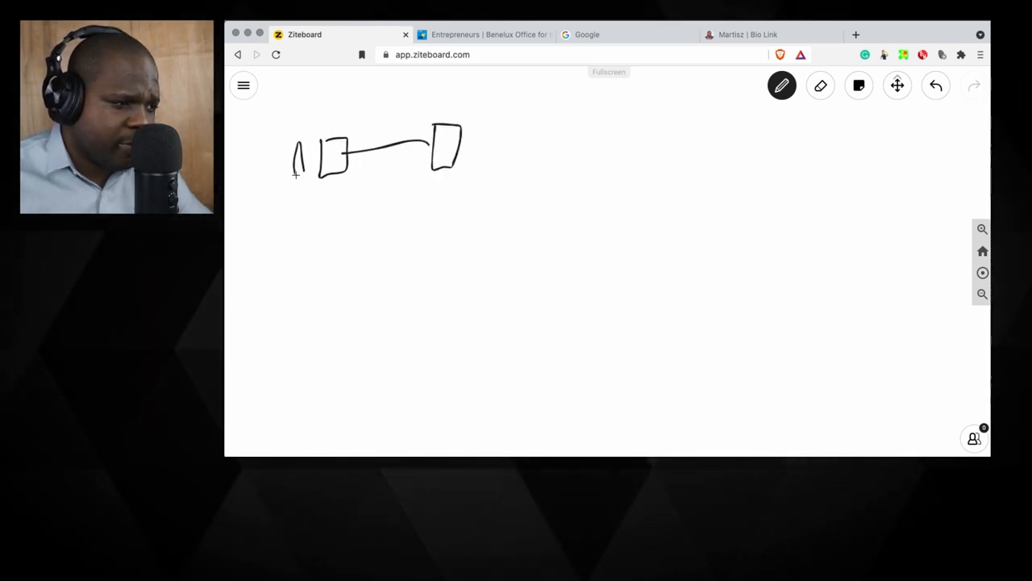
drag(477, 133, 484, 154)
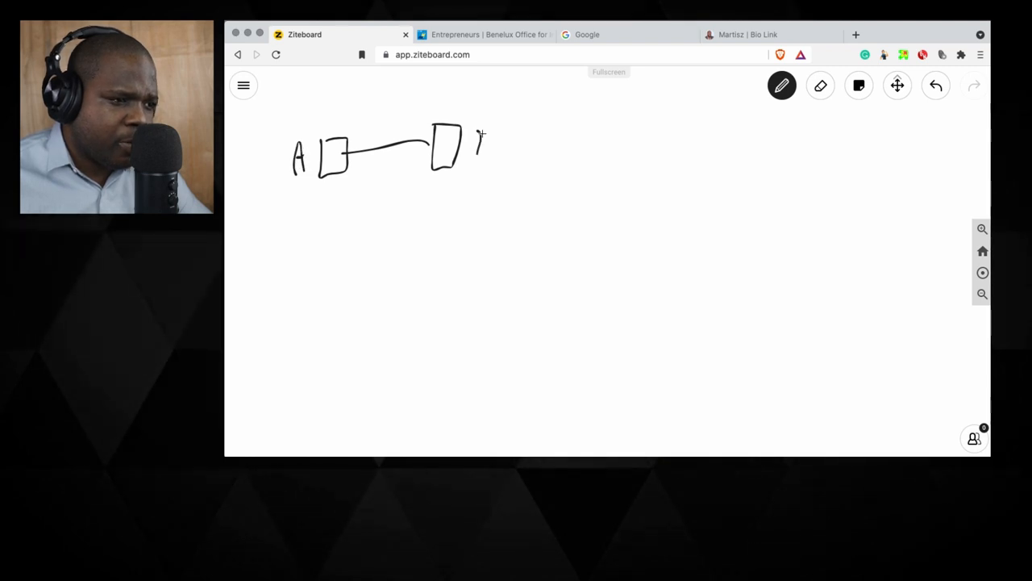
drag(476, 137, 487, 158)
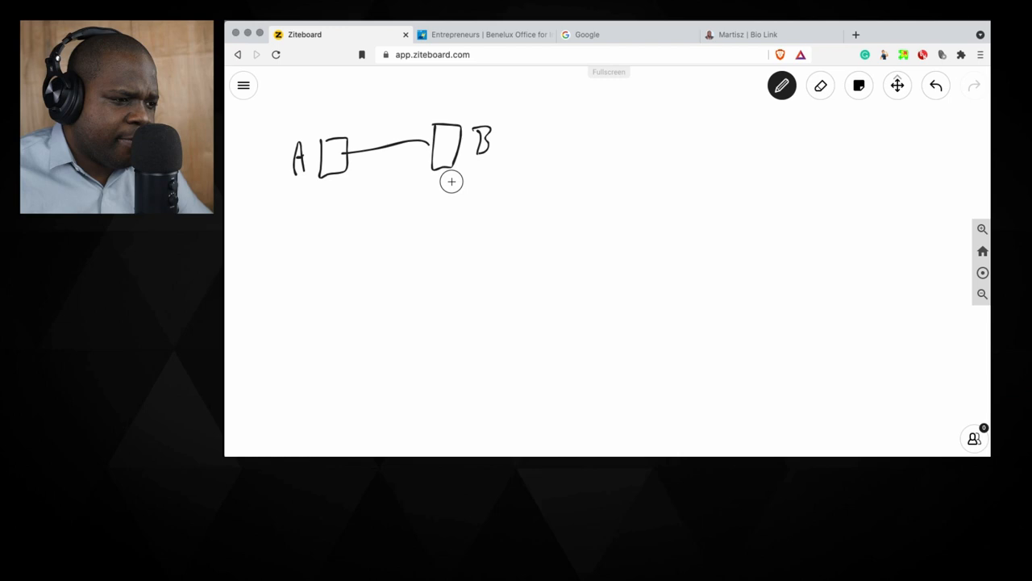
drag(452, 190, 458, 230)
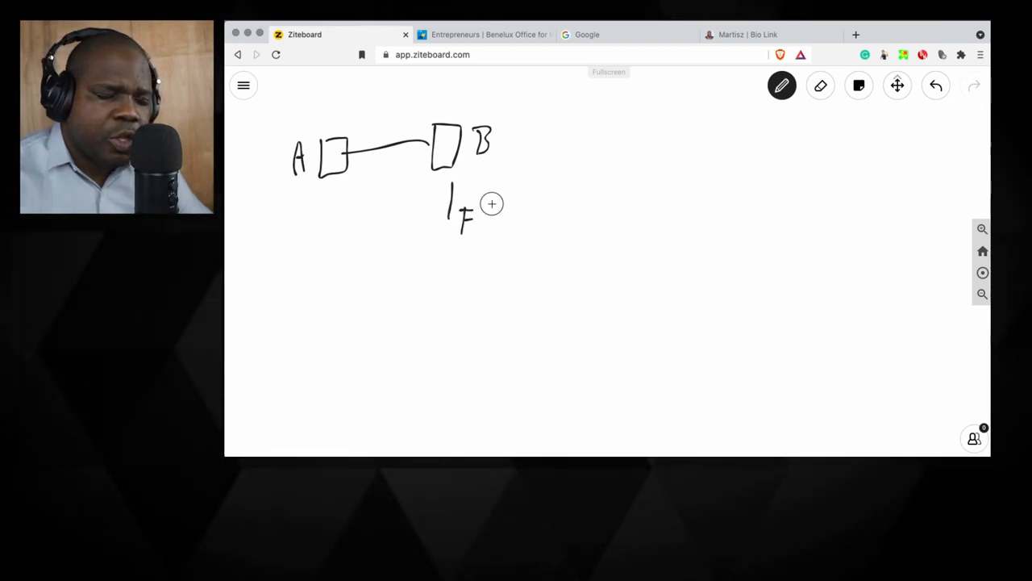
drag(447, 193, 492, 233)
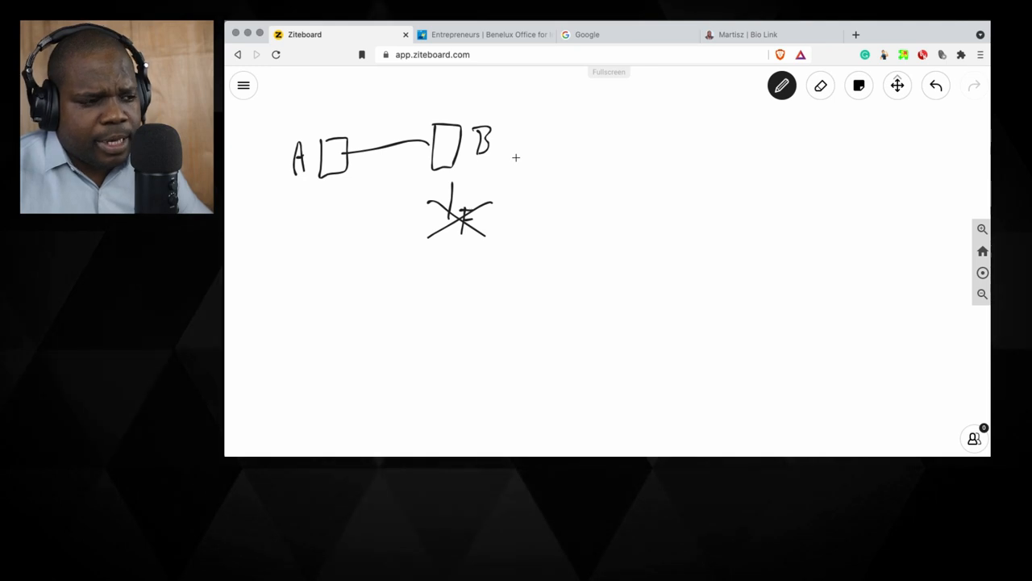
mouse_move(575, 105)
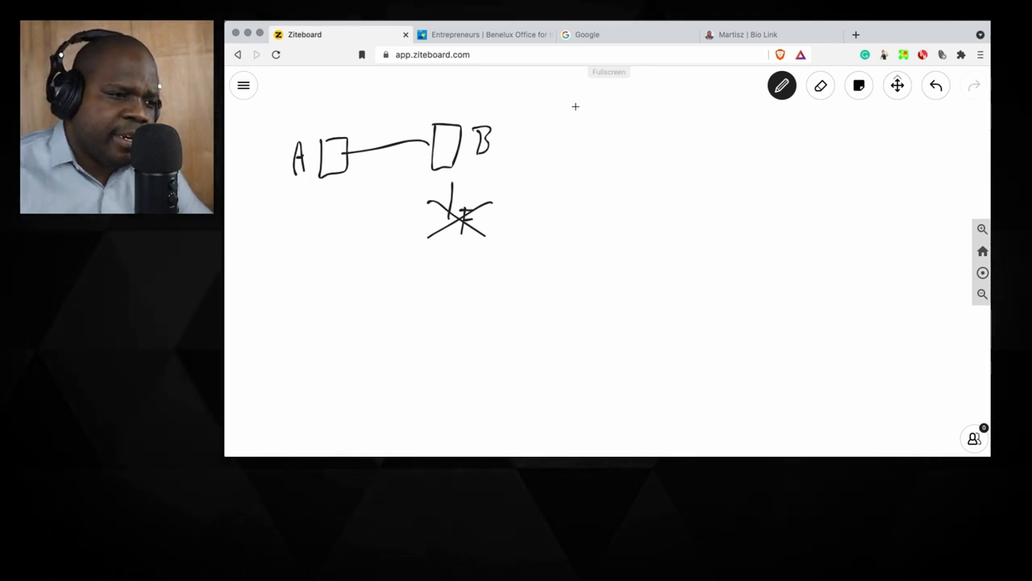
Step: Write a small handwritten 'm' above and to the right of box B
drag(573, 121, 601, 105)
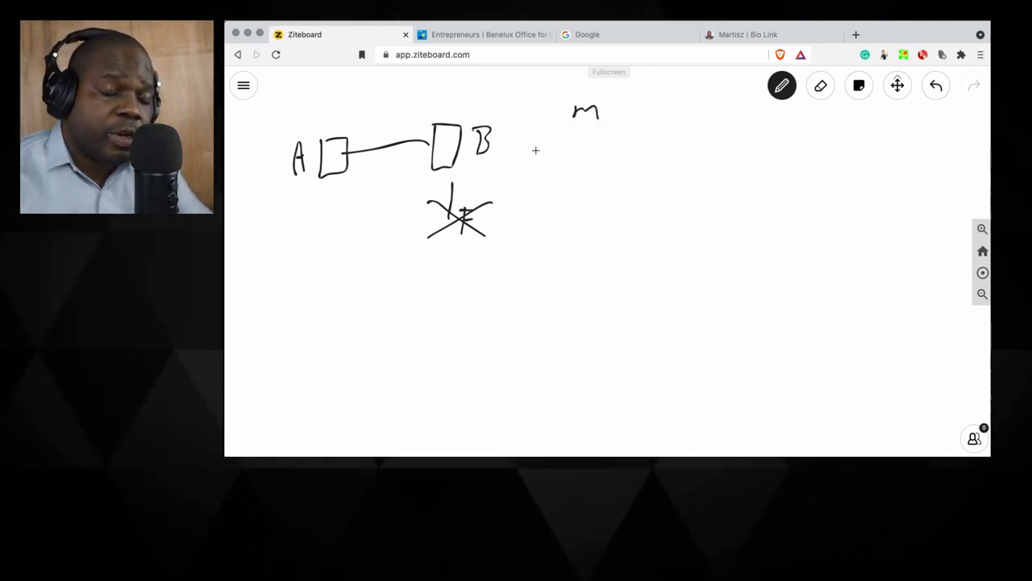
mouse_move(572, 156)
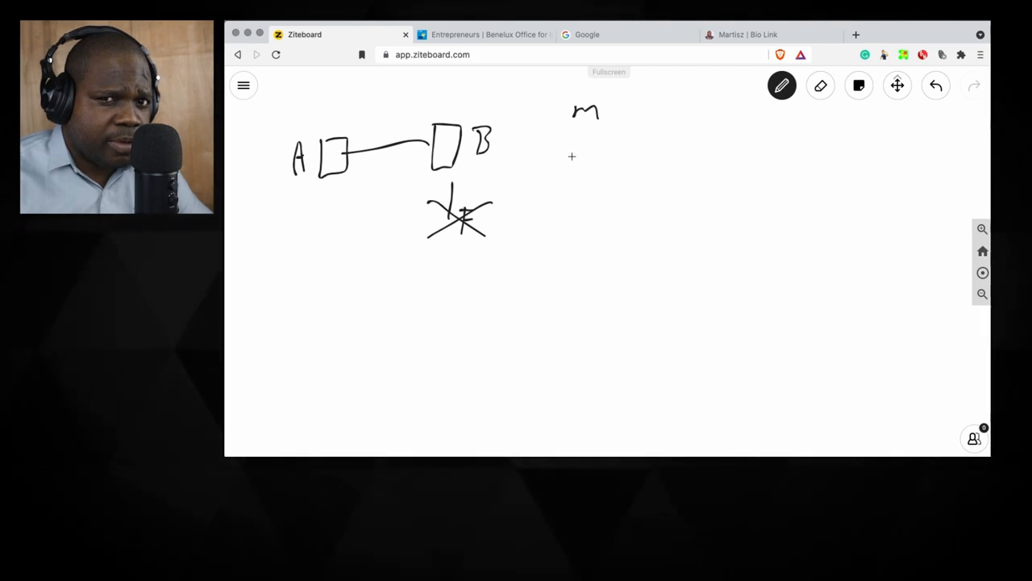
mouse_move(580, 150)
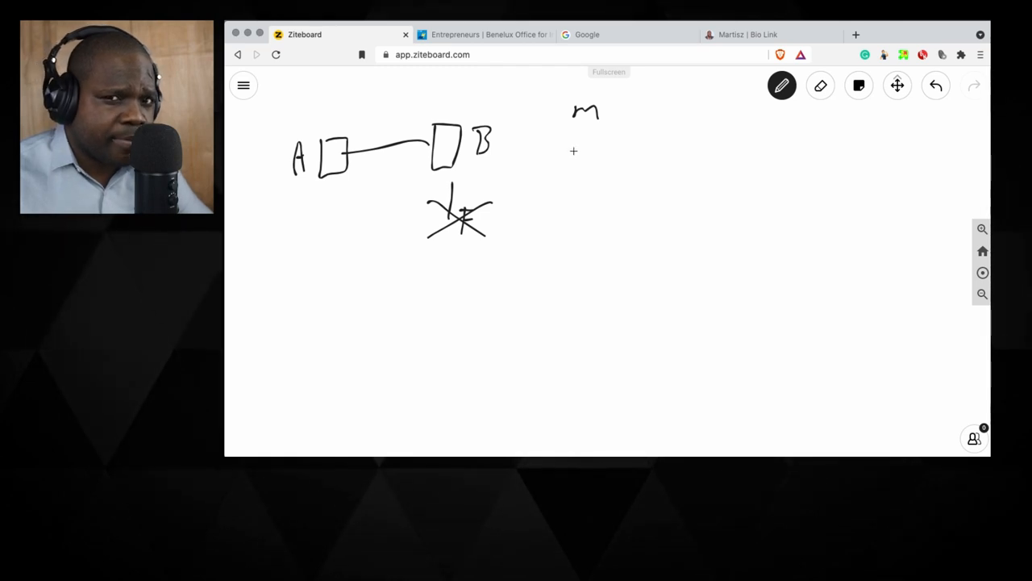
mouse_move(555, 156)
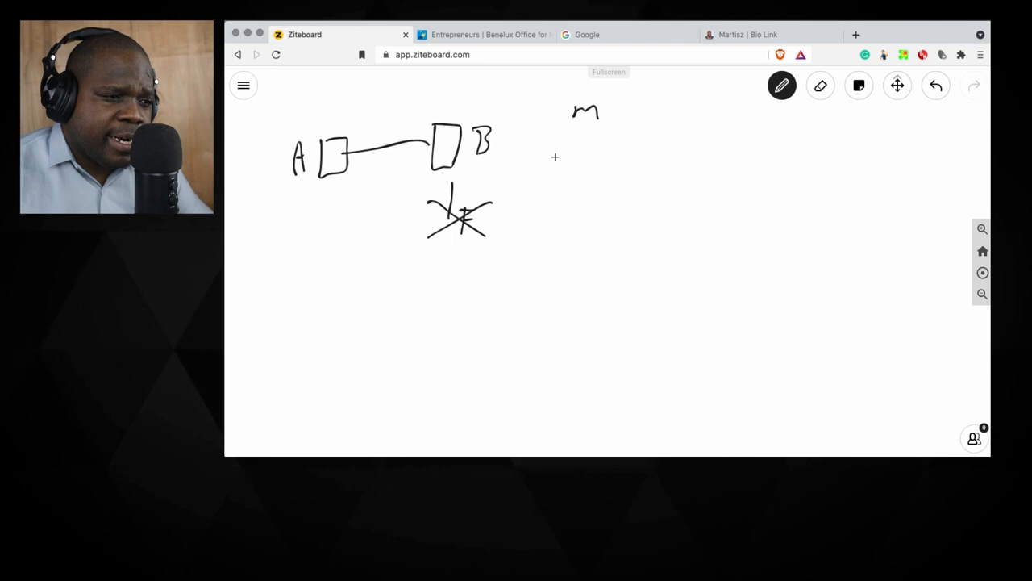
mouse_move(541, 125)
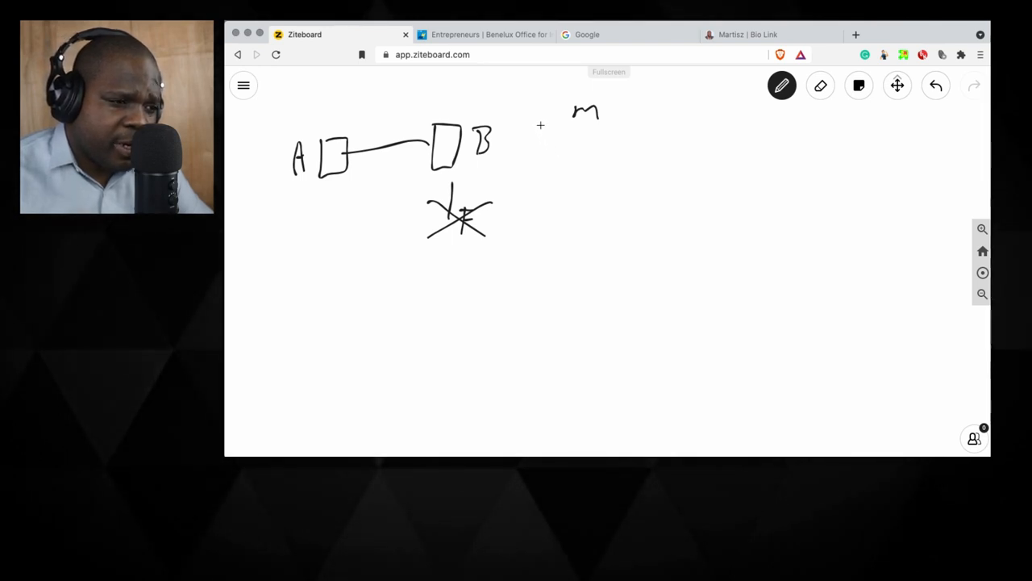
Step: Draw three stacked rectangles under the 'm', each with a right-pointing arrow
drag(541, 125, 646, 170)
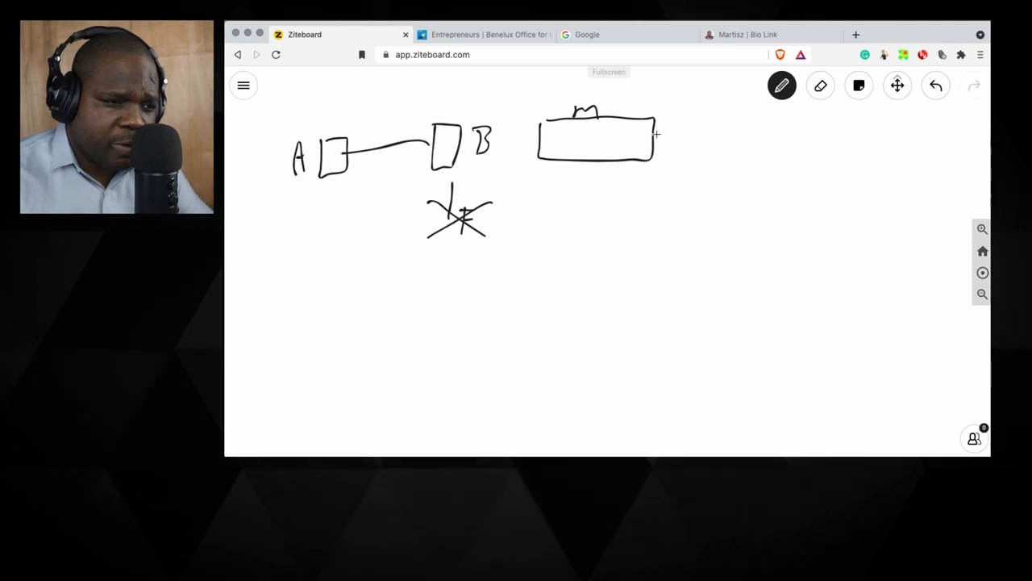
drag(657, 135, 681, 141)
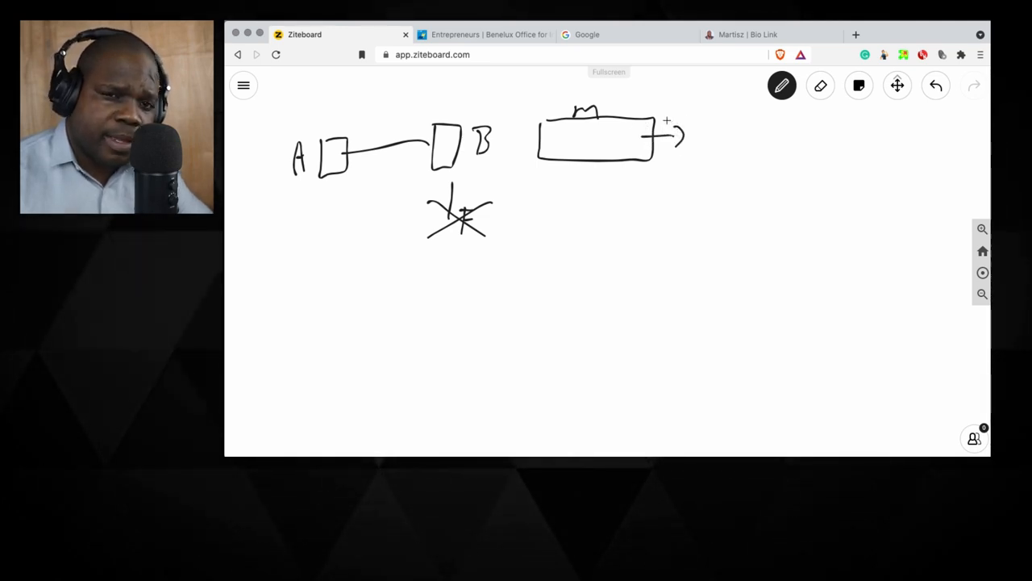
mouse_move(557, 191)
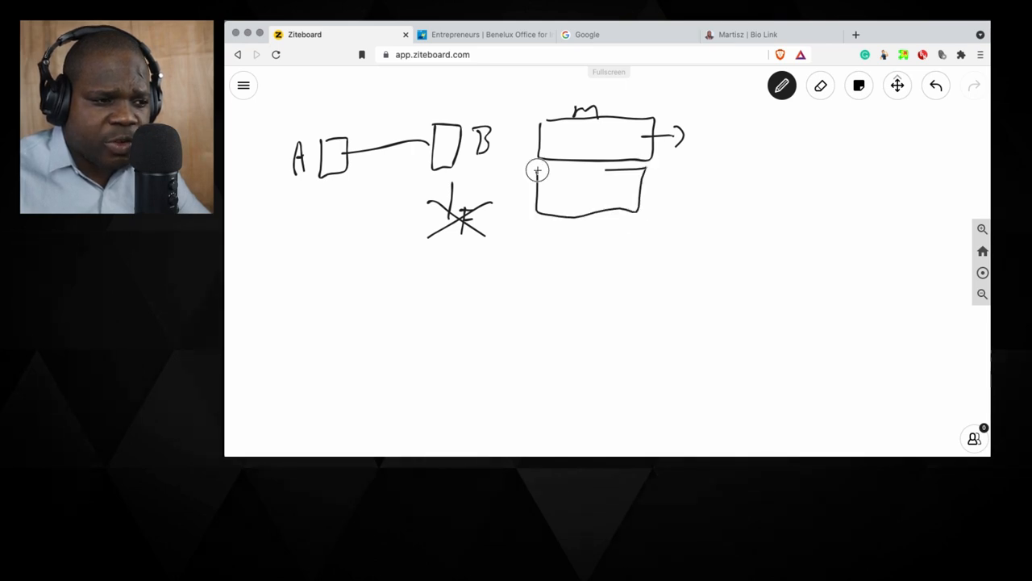
drag(536, 169, 678, 181)
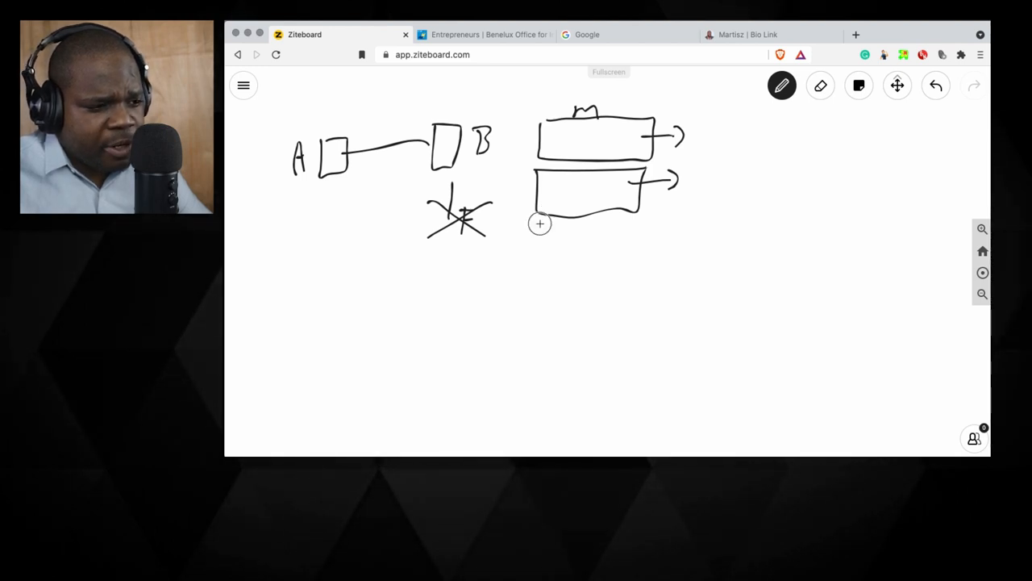
drag(540, 234, 637, 267)
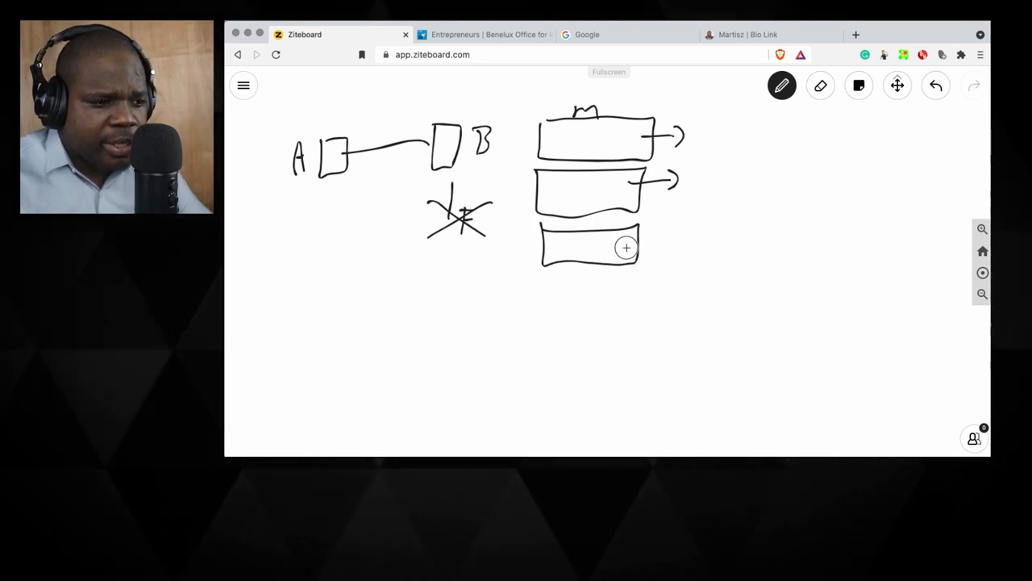
drag(637, 243, 669, 242)
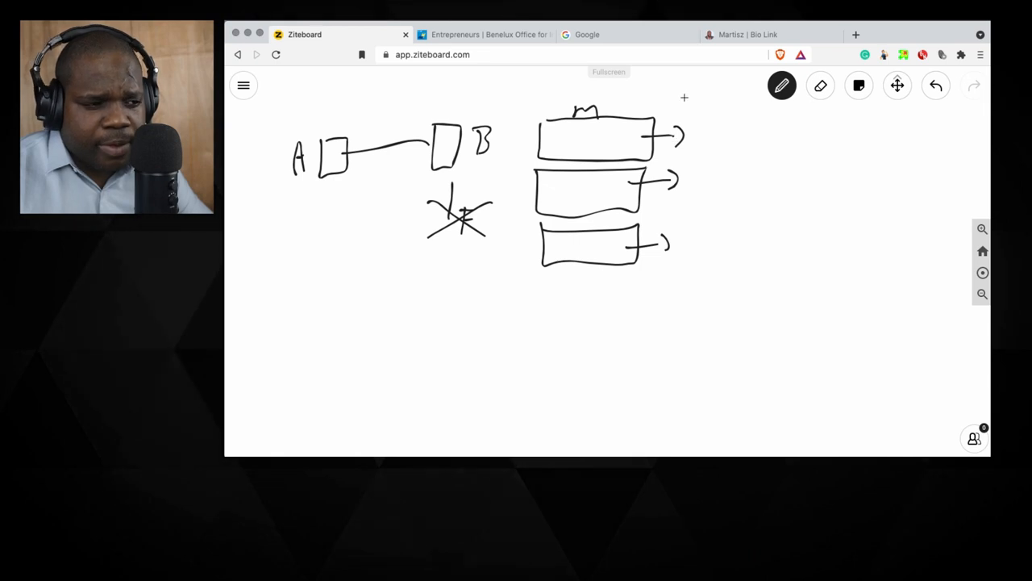
mouse_move(698, 102)
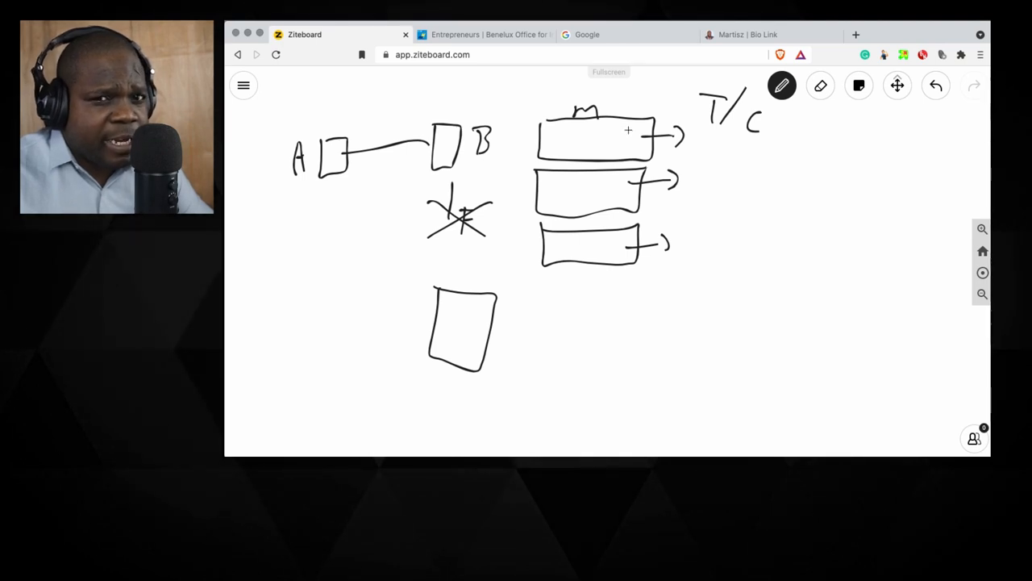
mouse_move(618, 126)
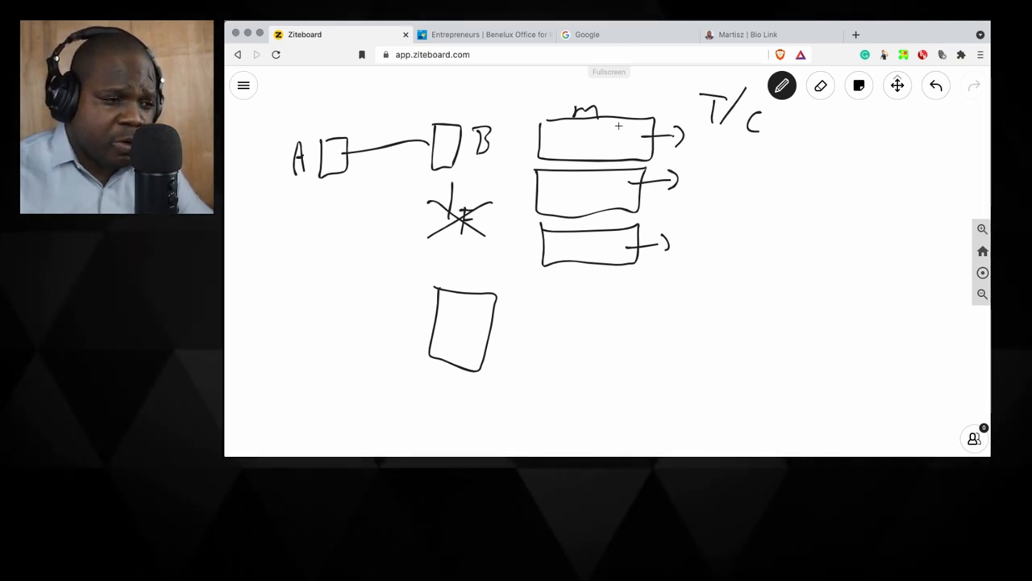
mouse_move(691, 271)
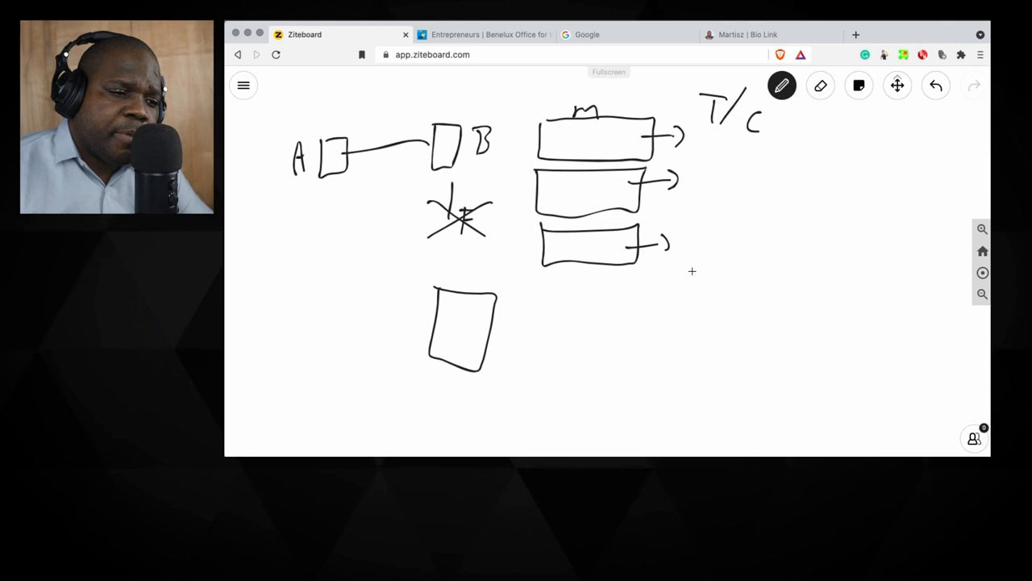
mouse_move(734, 281)
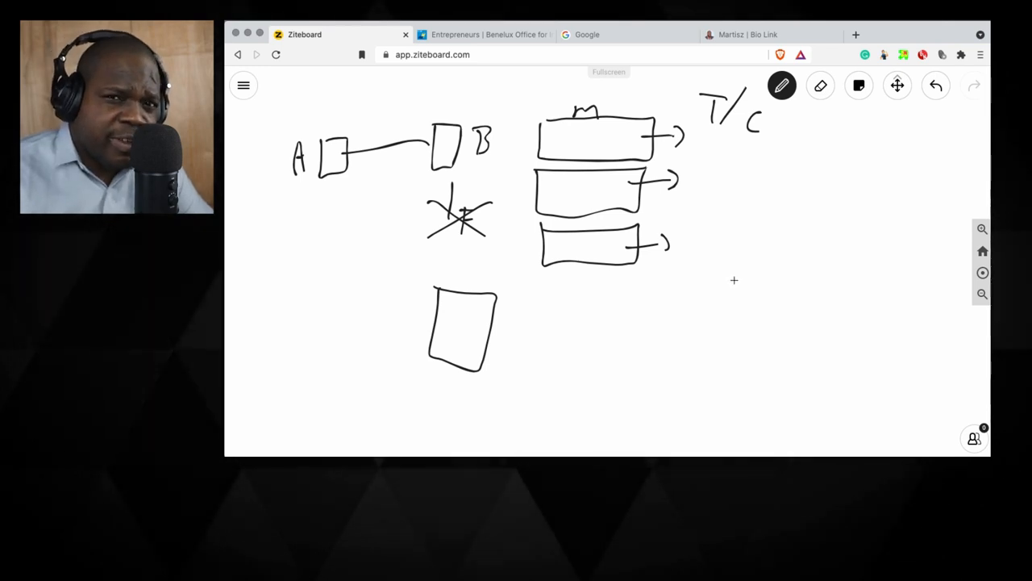
mouse_move(660, 296)
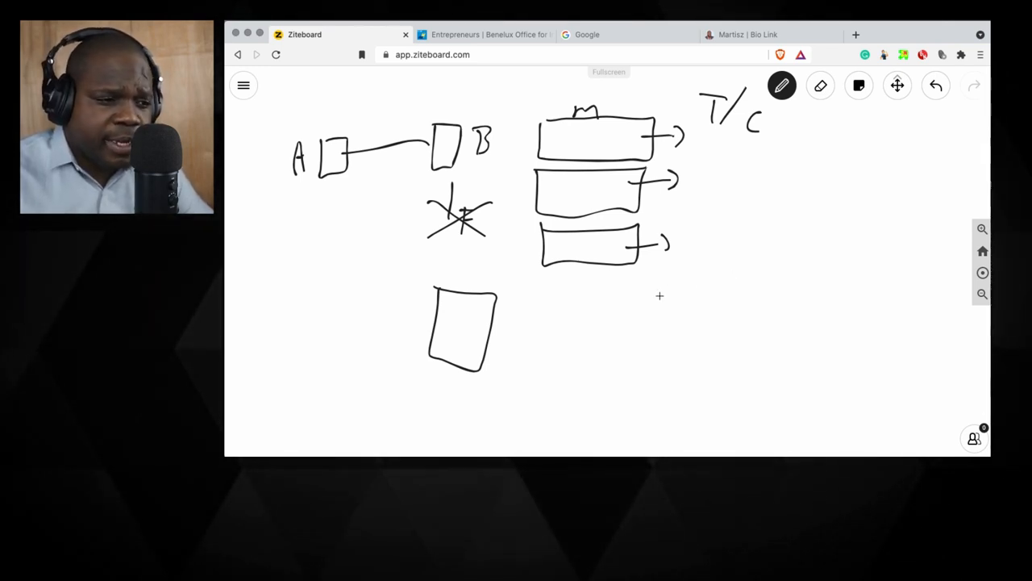
mouse_move(709, 218)
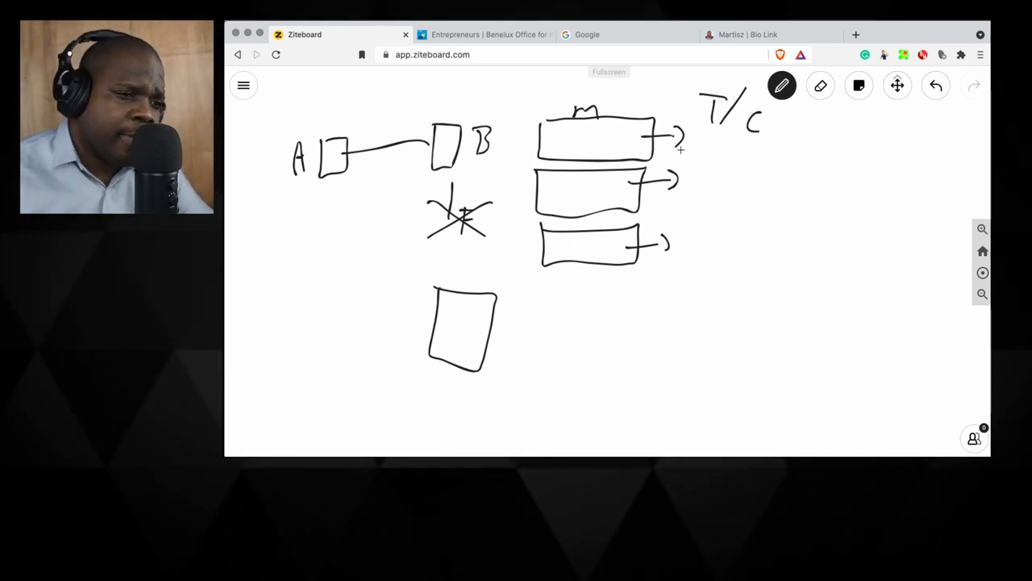
mouse_move(688, 158)
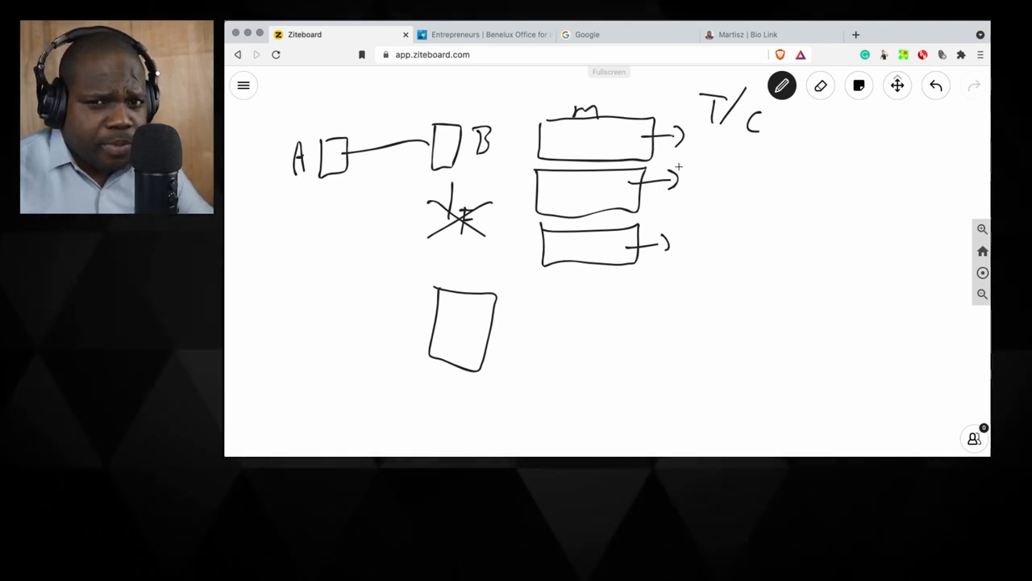
mouse_move(617, 145)
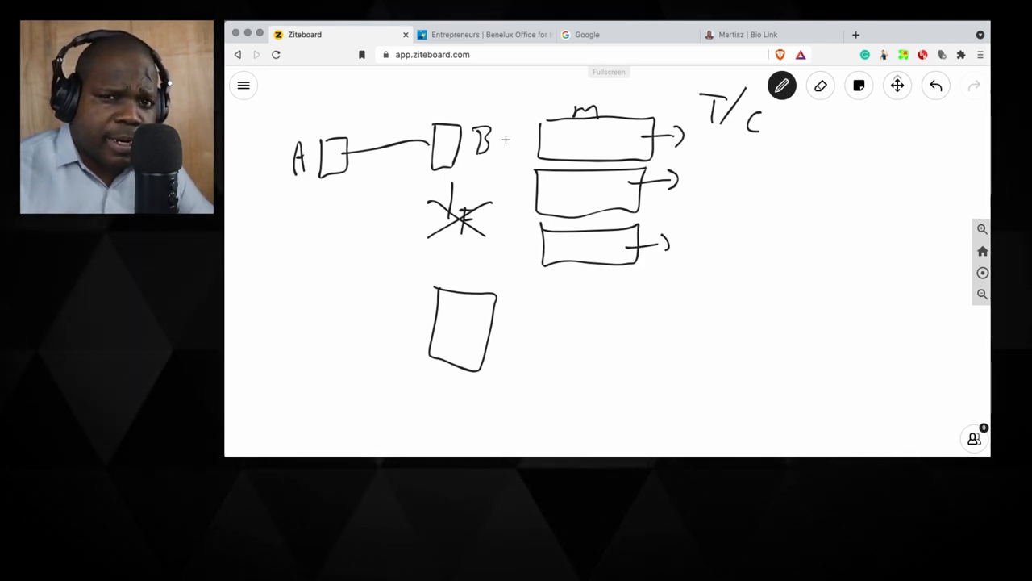
mouse_move(439, 107)
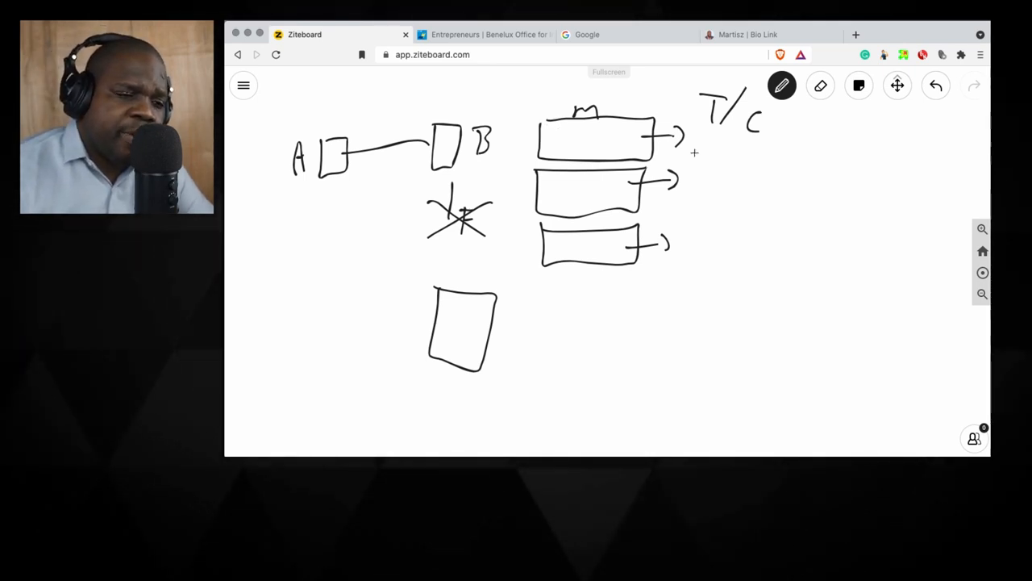
mouse_move(804, 191)
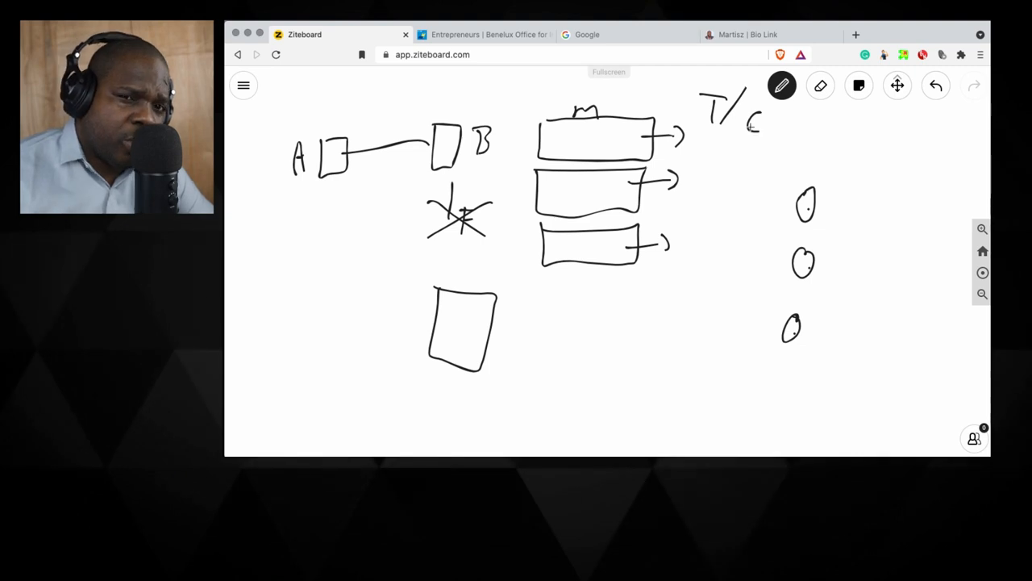
mouse_move(746, 129)
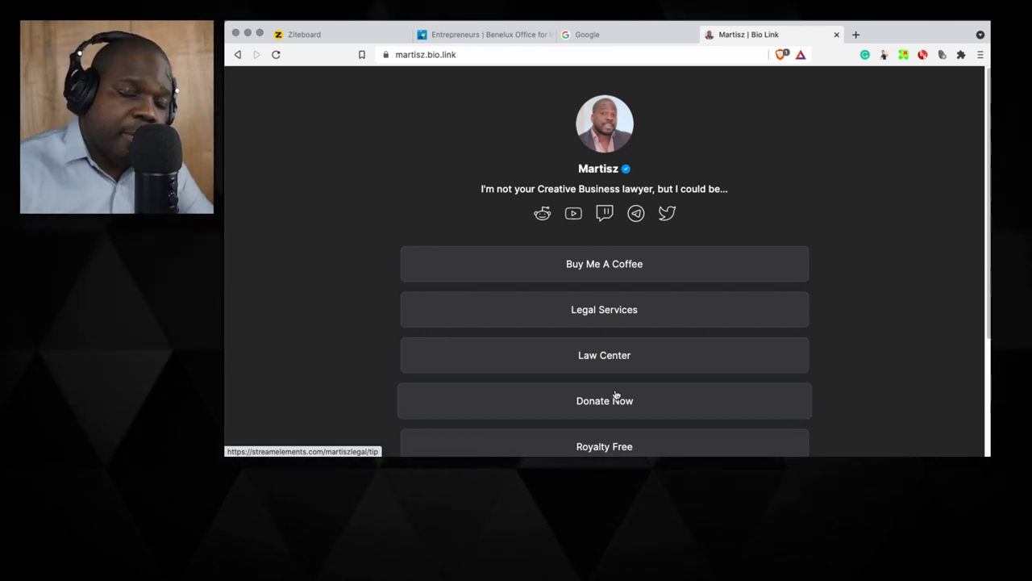
mouse_move(655, 265)
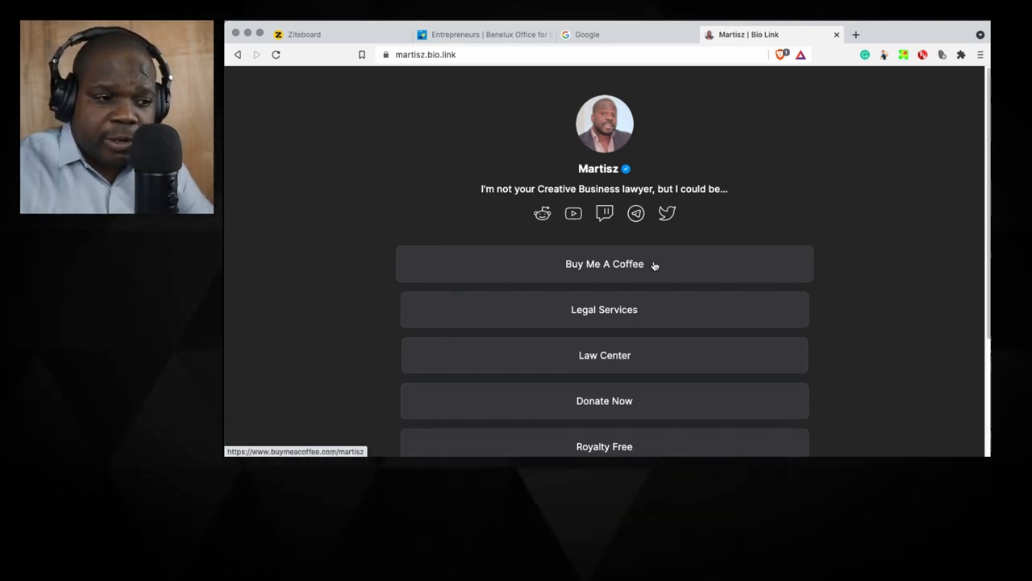